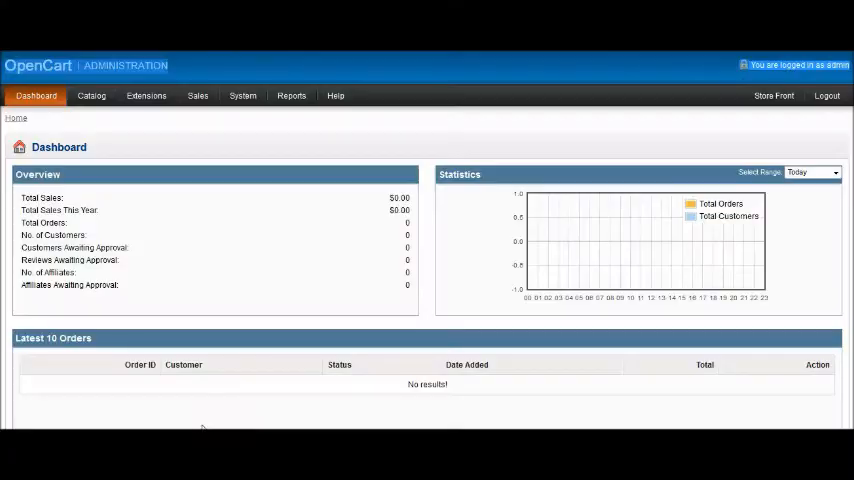
Step: Open the Extensions > Modules list in the OpenCart admin
{"action": "left_click", "coordinate": [146, 95]}
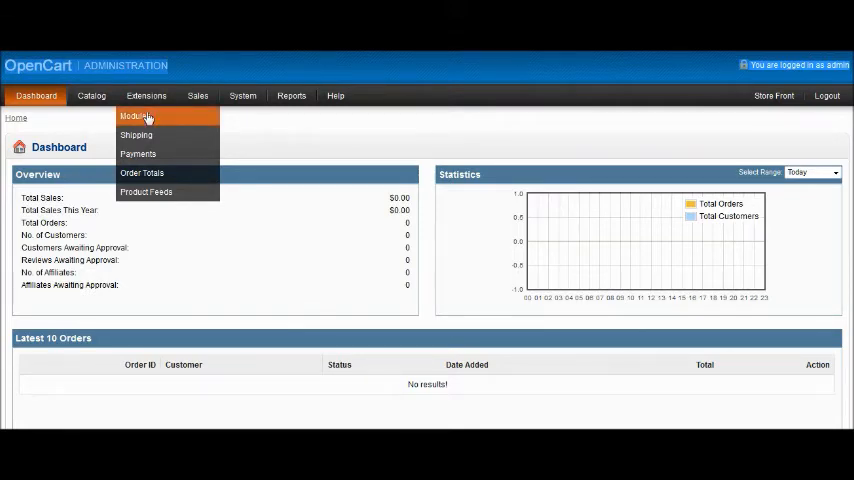
{"action": "left_click", "coordinate": [133, 116]}
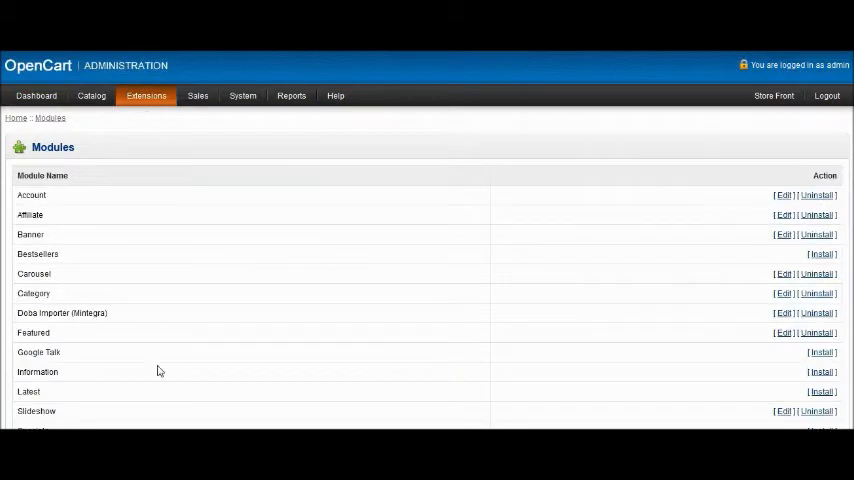
{"action": "mouse_move", "coordinate": [91, 325]}
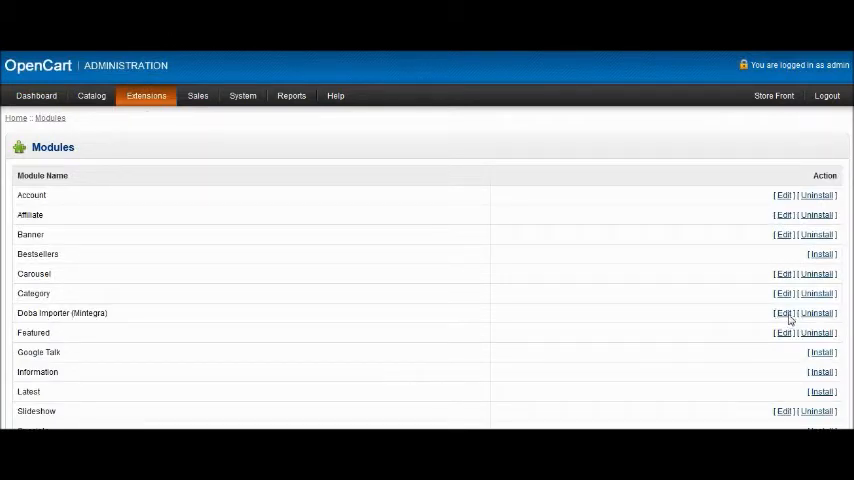
Step: Edit Doba Importer, set category to Doba > POLK, and start browsing for the XML
{"action": "left_click", "coordinate": [784, 313]}
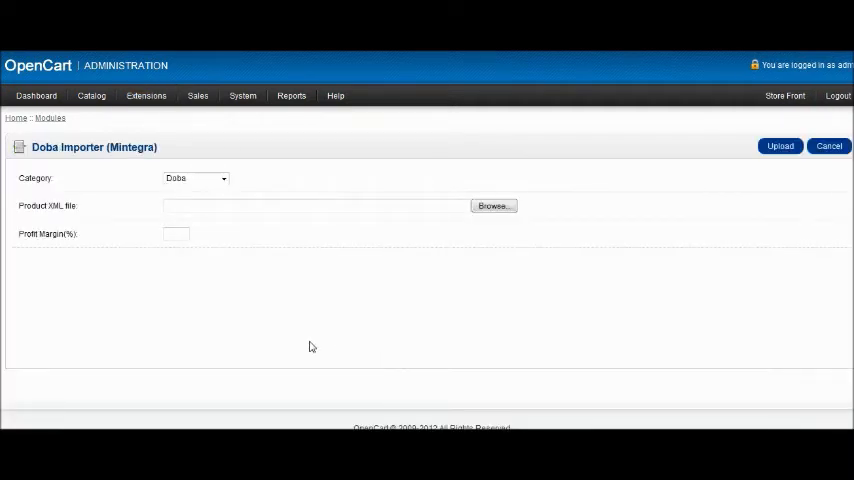
{"action": "left_click", "coordinate": [195, 178]}
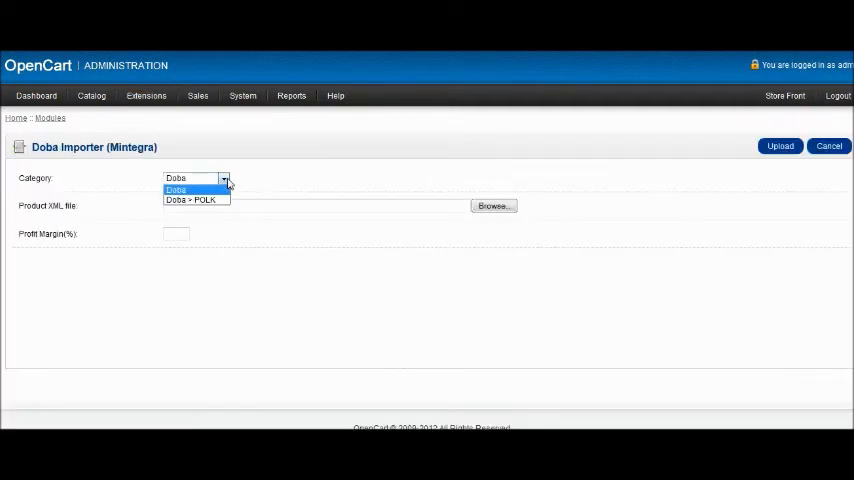
{"action": "mouse_move", "coordinate": [195, 200]}
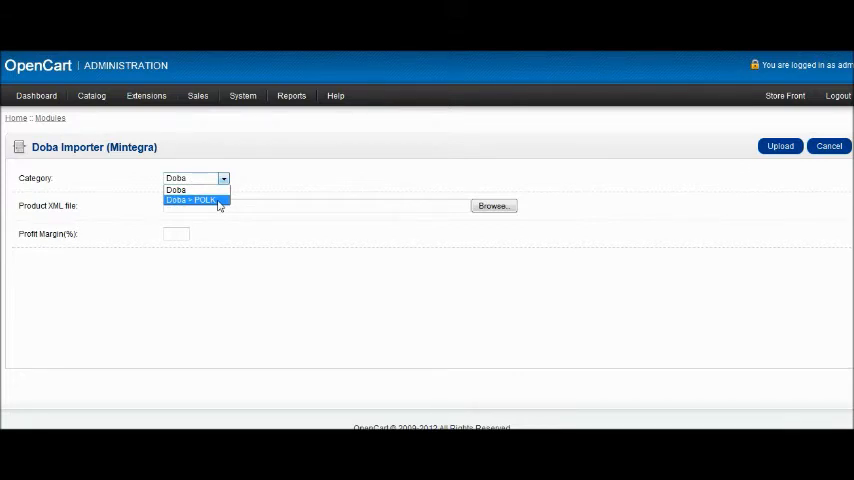
{"action": "left_click", "coordinate": [195, 199]}
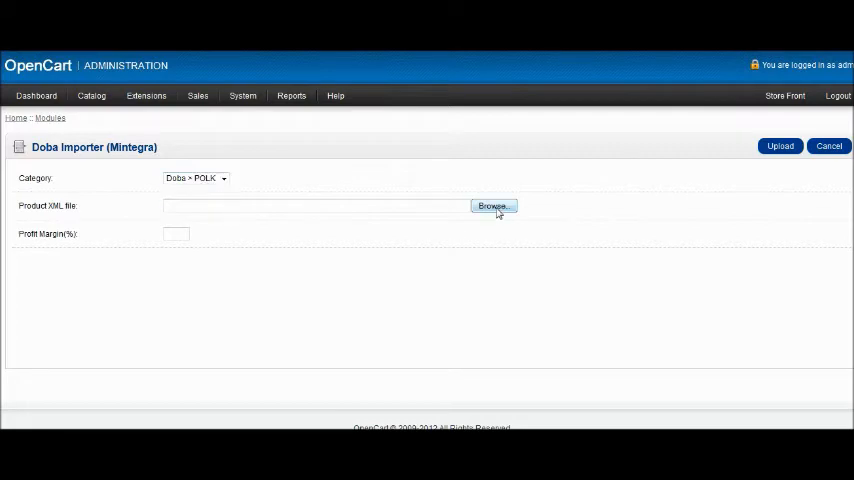
{"action": "left_click", "coordinate": [493, 206]}
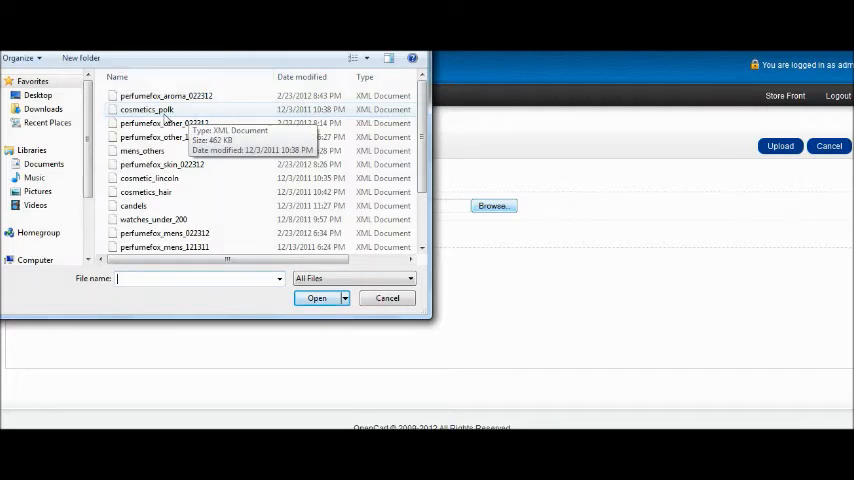
Step: Select cosmetics_polk.xml as the product XML file
{"action": "left_click", "coordinate": [147, 109]}
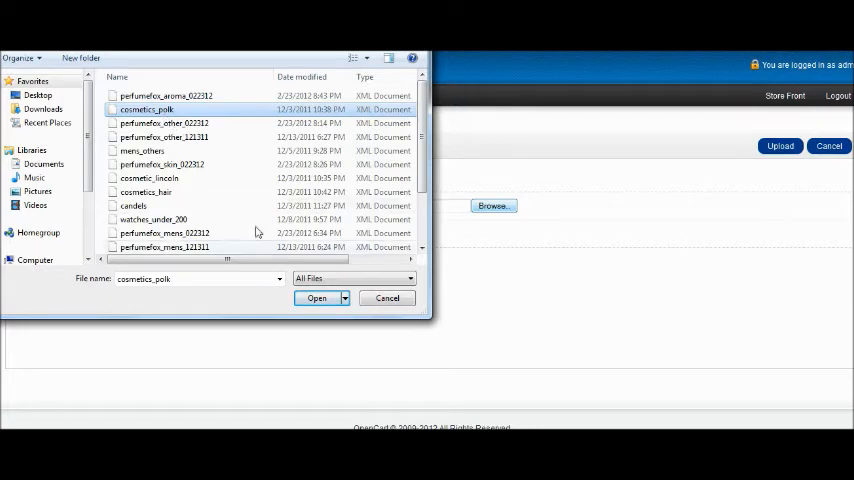
{"action": "left_click", "coordinate": [316, 298]}
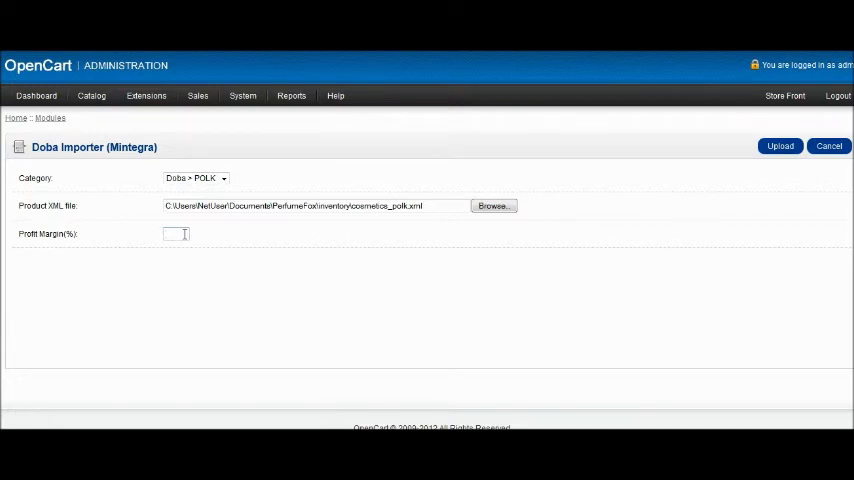
Step: Enter a 5% profit margin and upload the cosmetics_polk.xml products
{"action": "type", "text": "5"}
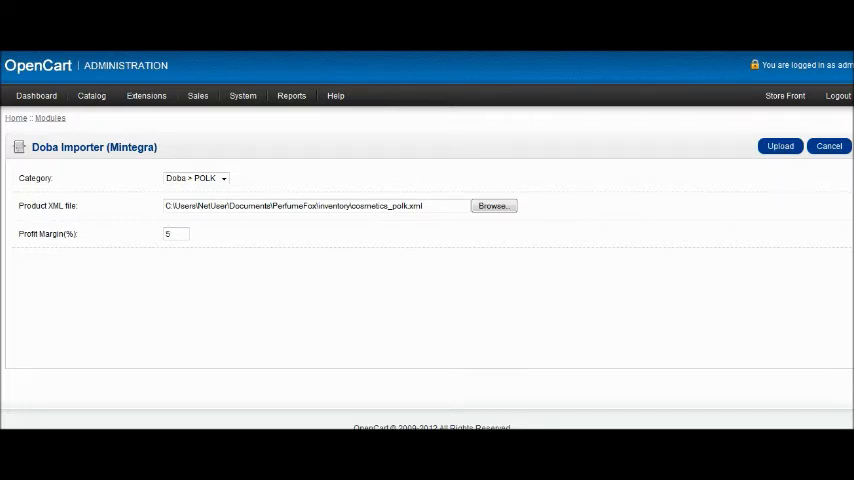
{"action": "mouse_move", "coordinate": [181, 341]}
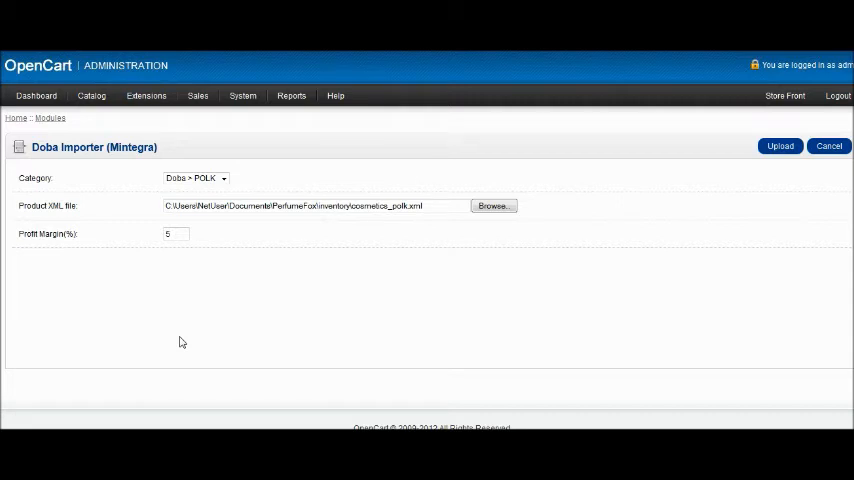
{"action": "mouse_move", "coordinate": [97, 402]}
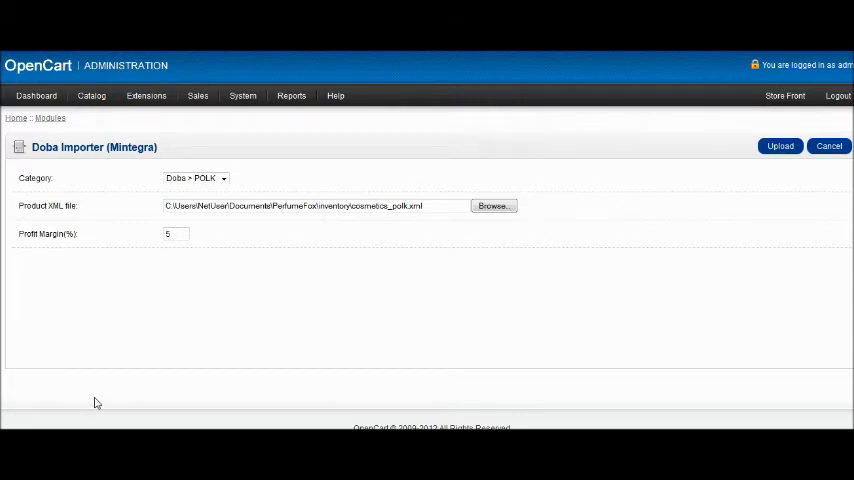
{"action": "left_click", "coordinate": [780, 146]}
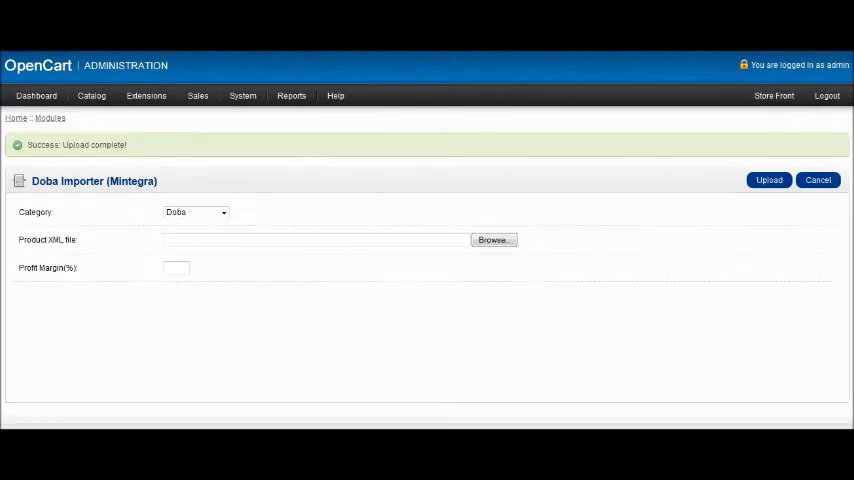
{"action": "mouse_move", "coordinate": [135, 322]}
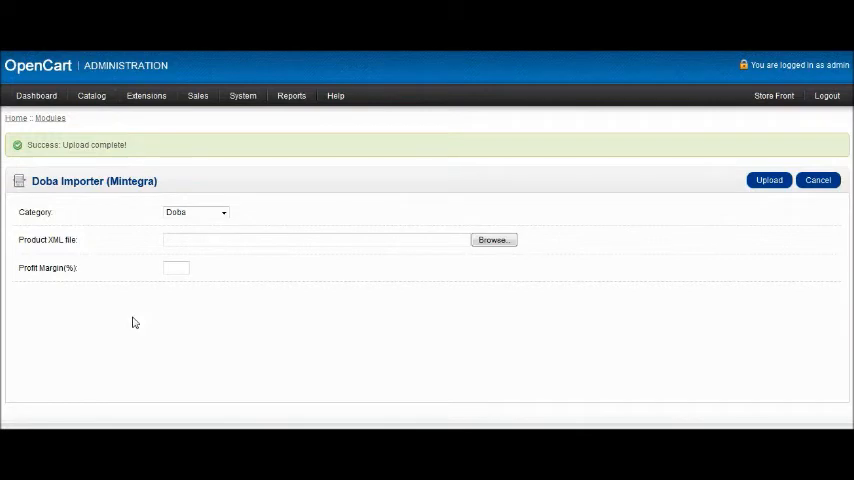
{"action": "mouse_move", "coordinate": [770, 100]}
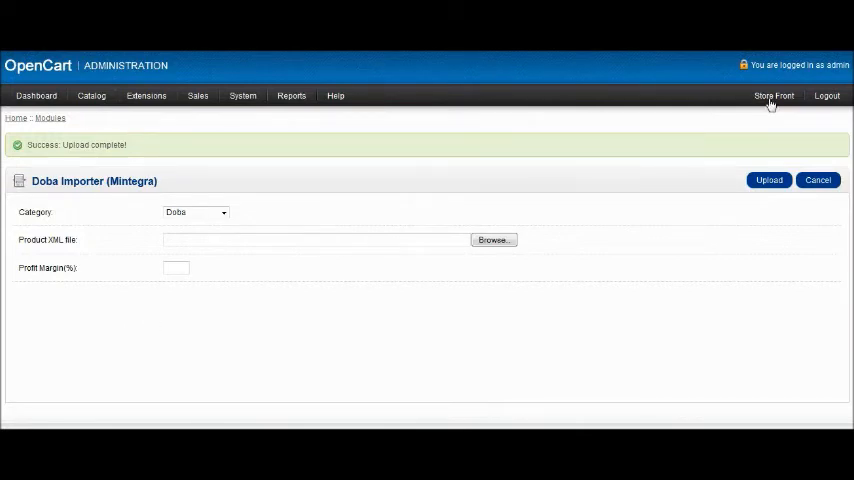
Step: Browse the 204 products in the storefront's Doba > POLK category, then view the Brands page
{"action": "left_click", "coordinate": [774, 95]}
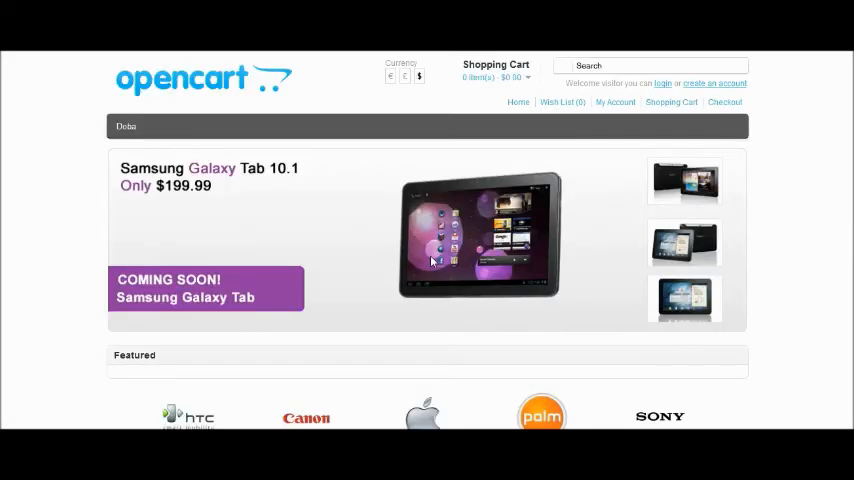
{"action": "left_click", "coordinate": [126, 126]}
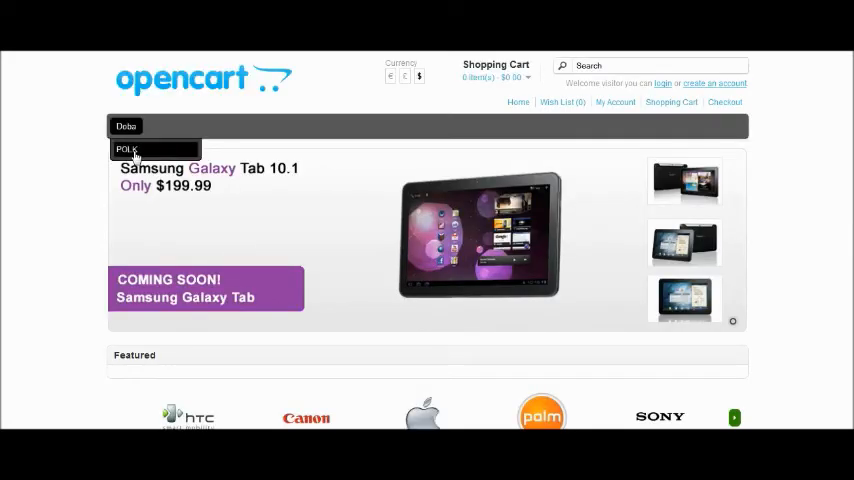
{"action": "left_click", "coordinate": [127, 149]}
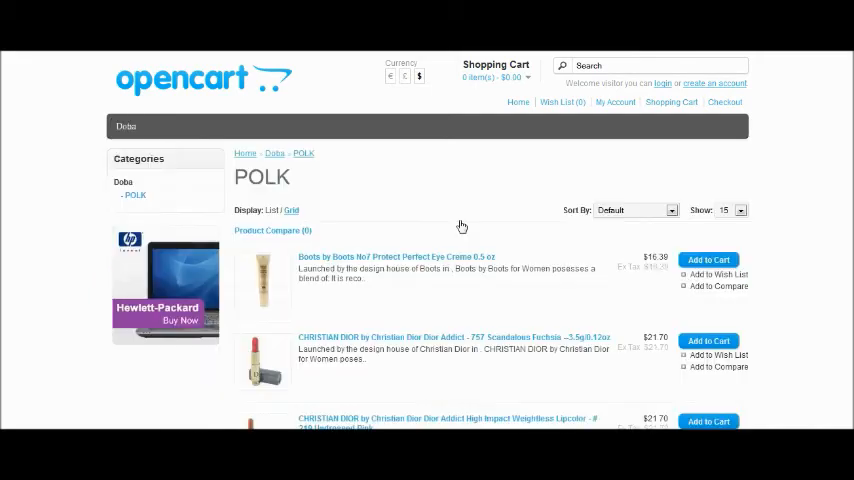
{"action": "scroll", "scroll_direction": "down", "scroll_amount": 3}
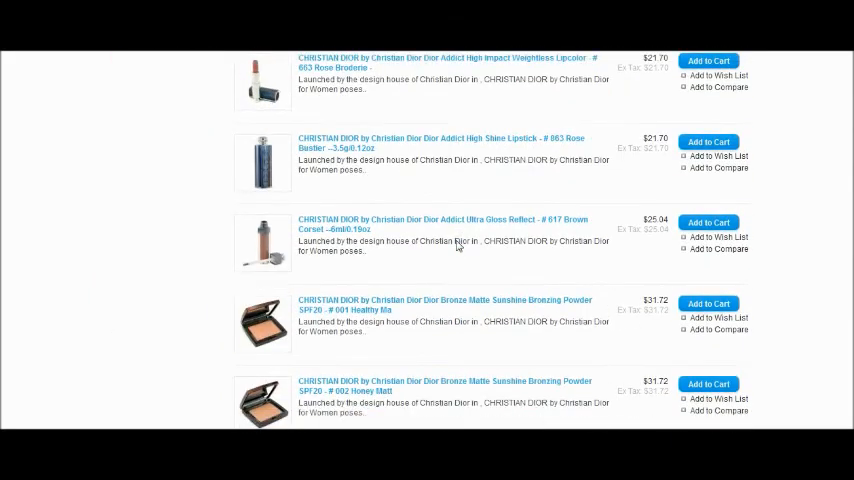
{"action": "scroll", "scroll_direction": "down", "scroll_amount": 3}
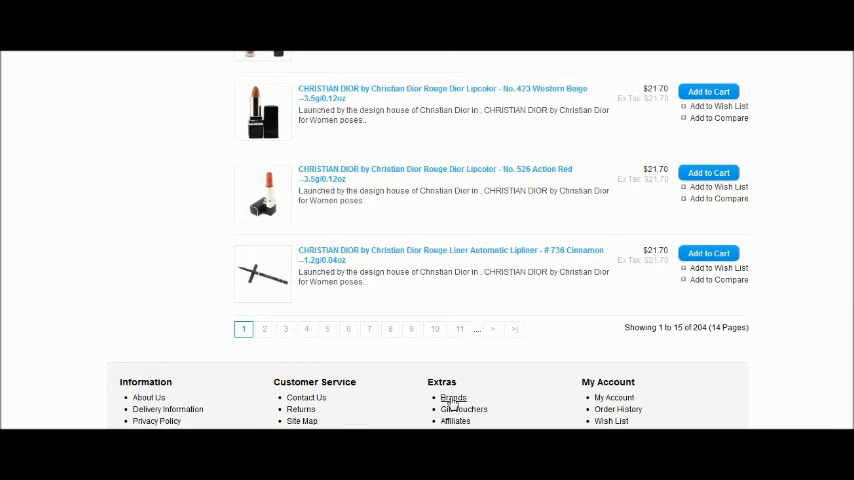
{"action": "left_click", "coordinate": [452, 398]}
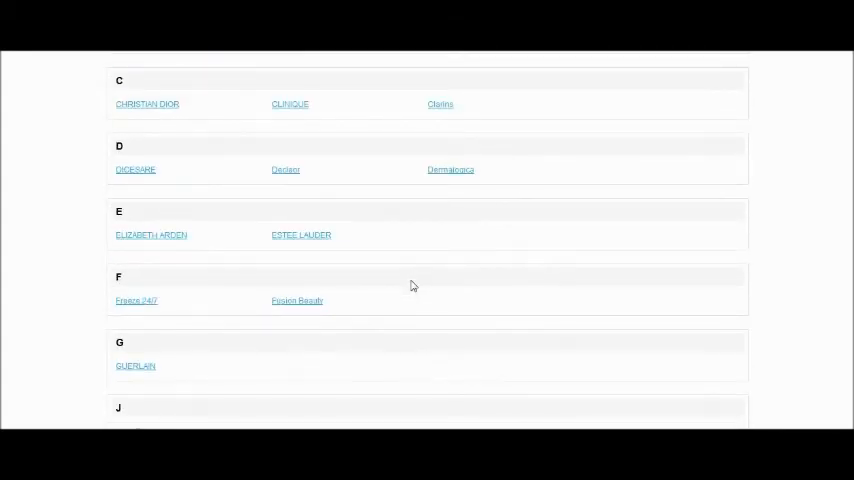